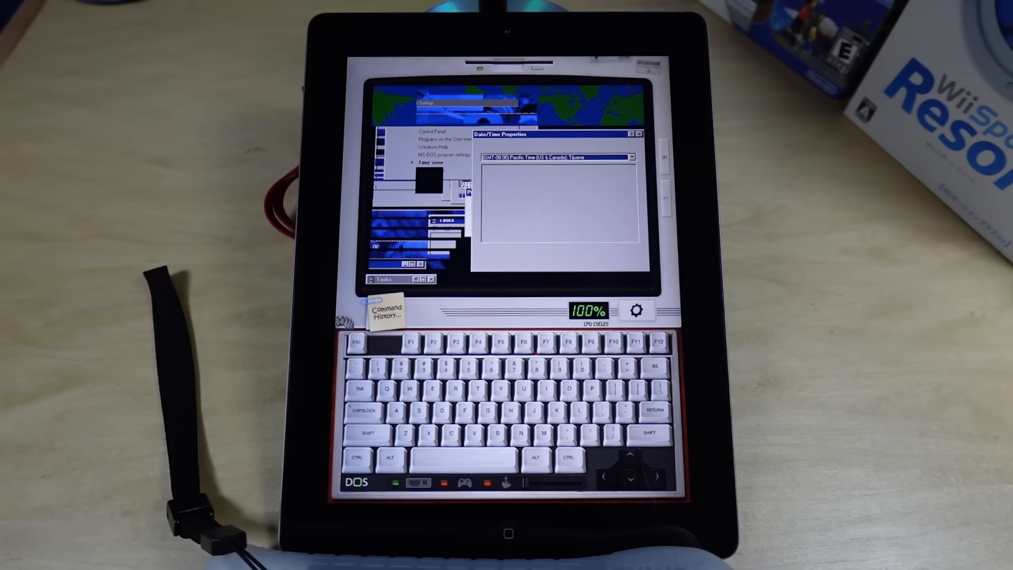
Step: Choose GMT-06:00 Central Time (US & Canada) in Date/Time Properties and close it
click(520, 145)
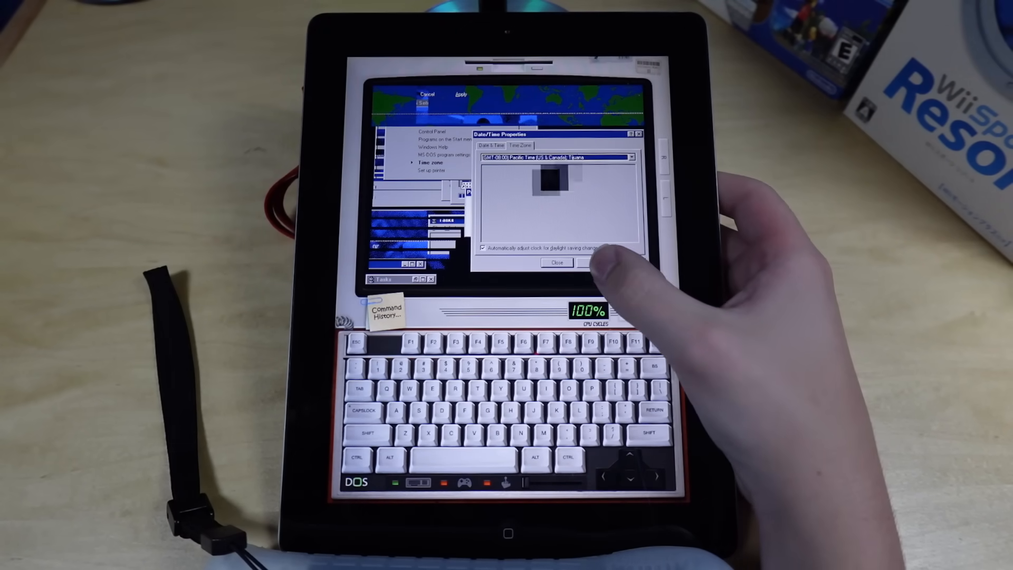
click(632, 157)
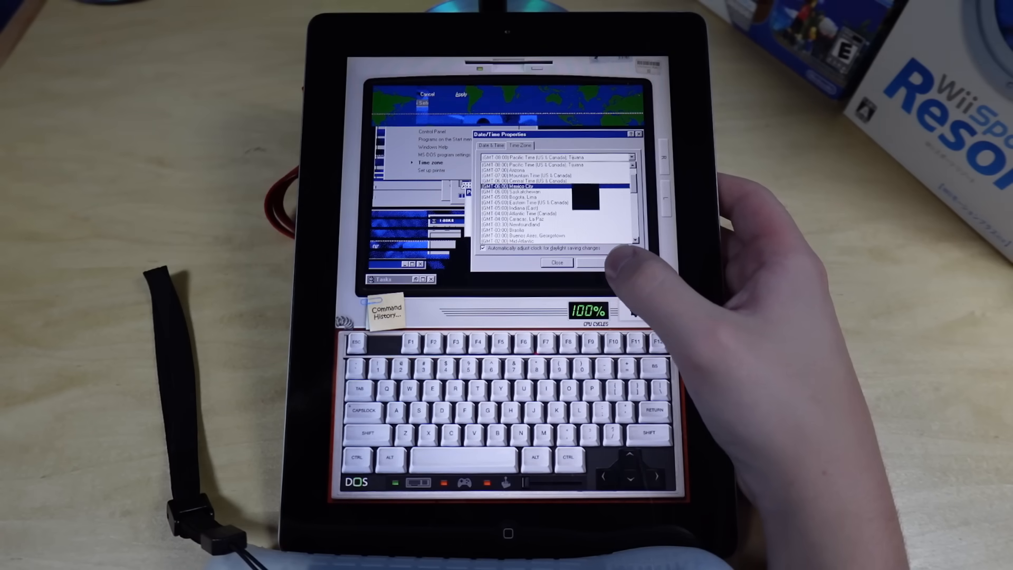
click(539, 183)
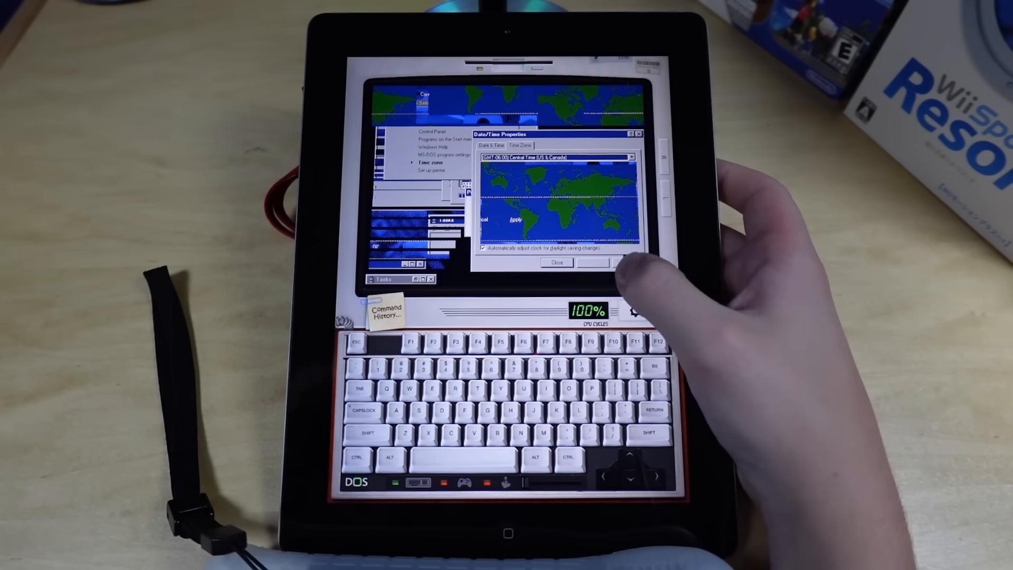
click(557, 263)
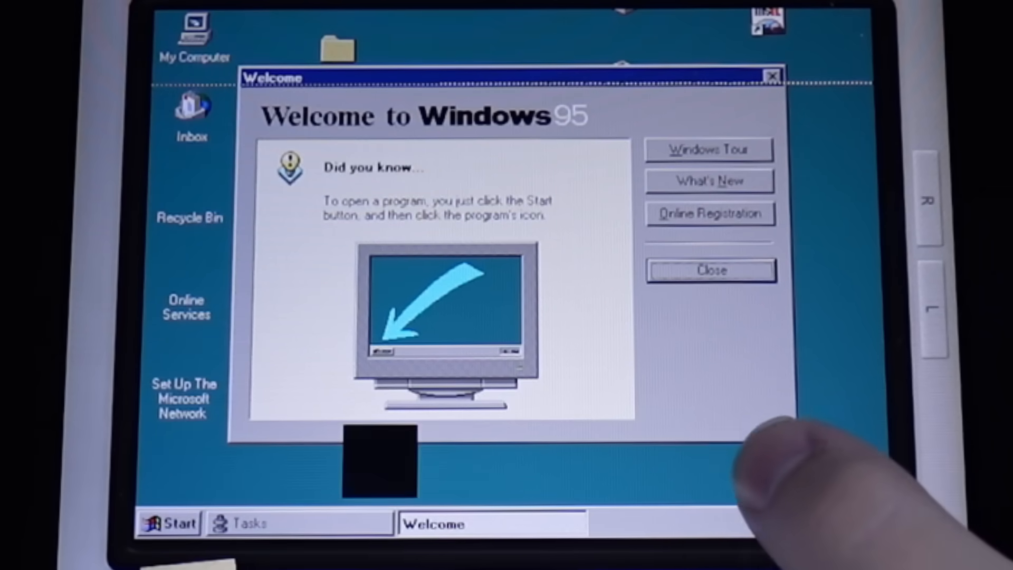
Step: Close the Welcome to Windows 95 dialog to clear the desktop
click(167, 523)
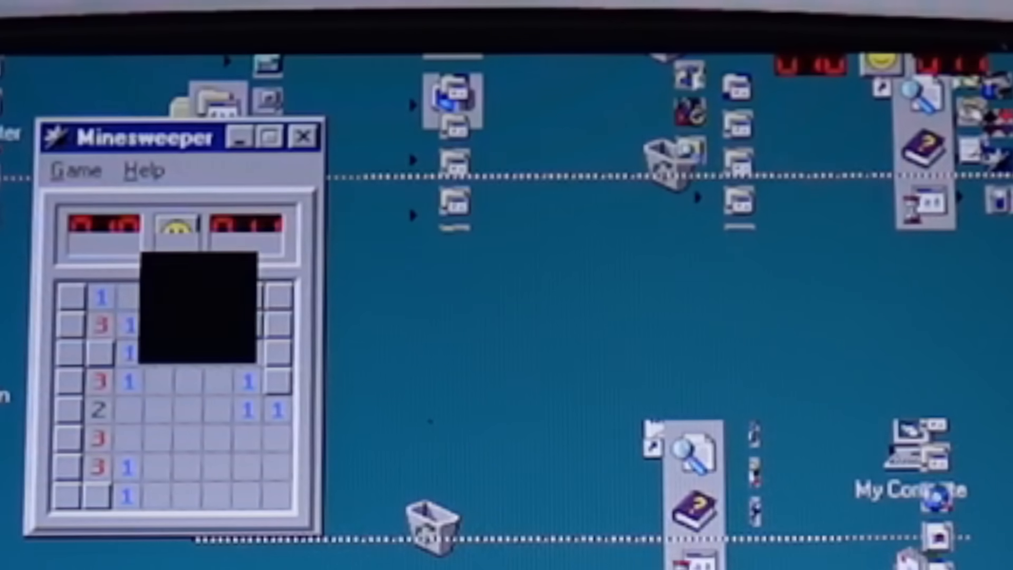
Step: Uncover another square on the Minesweeper minefield
click(194, 311)
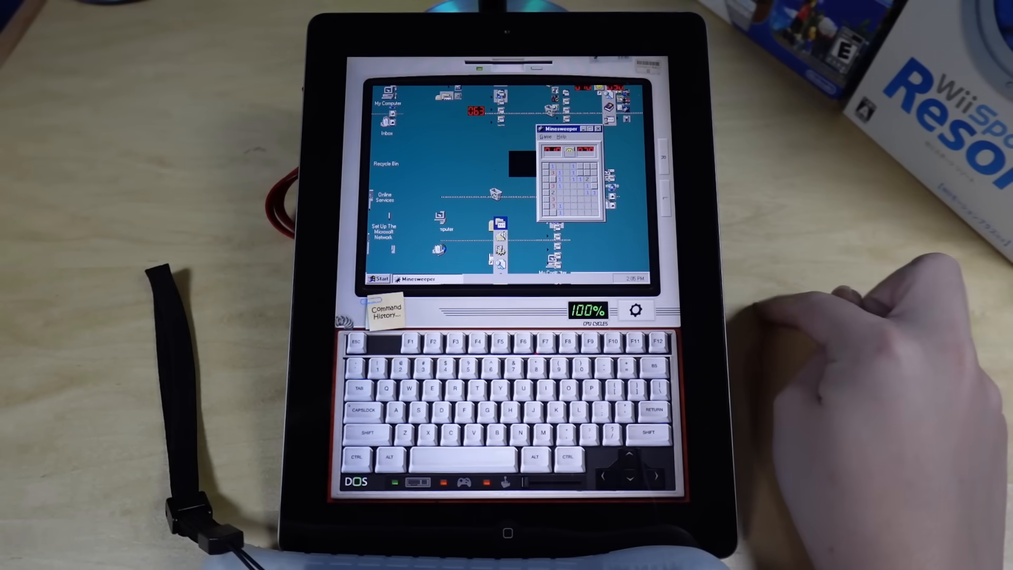
mouse_move(840, 356)
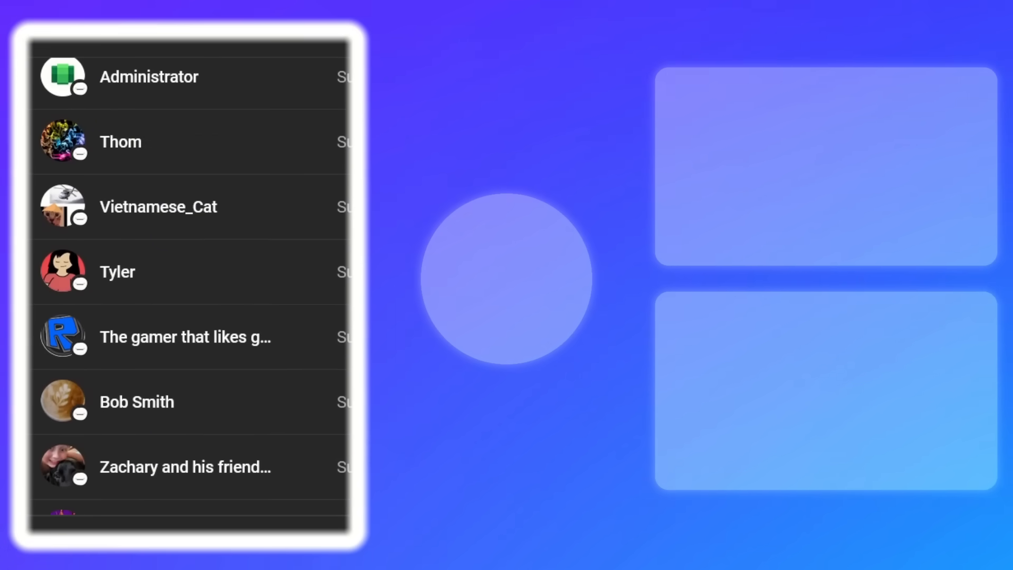
scroll(down, 3)
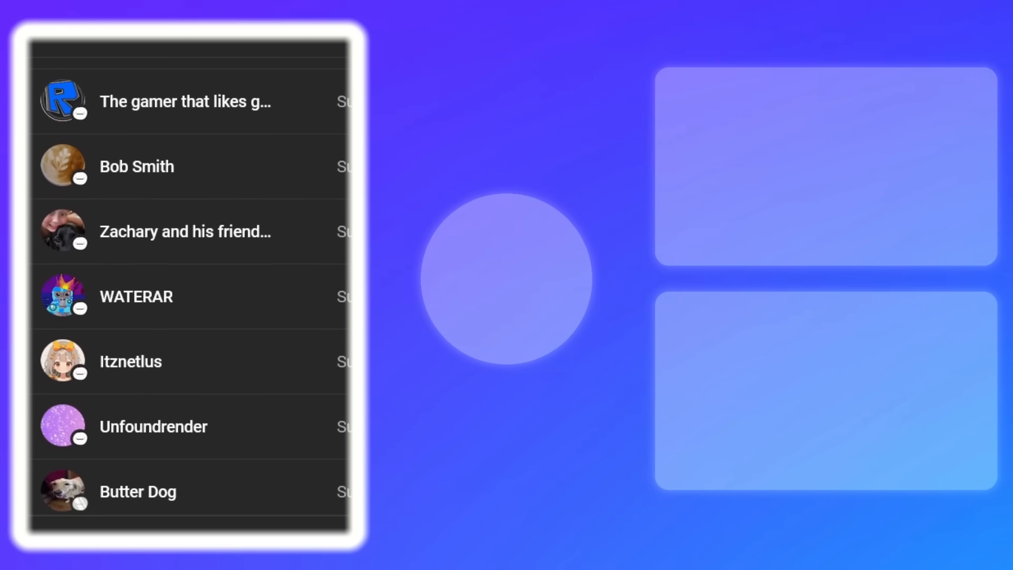
scroll(down, 3)
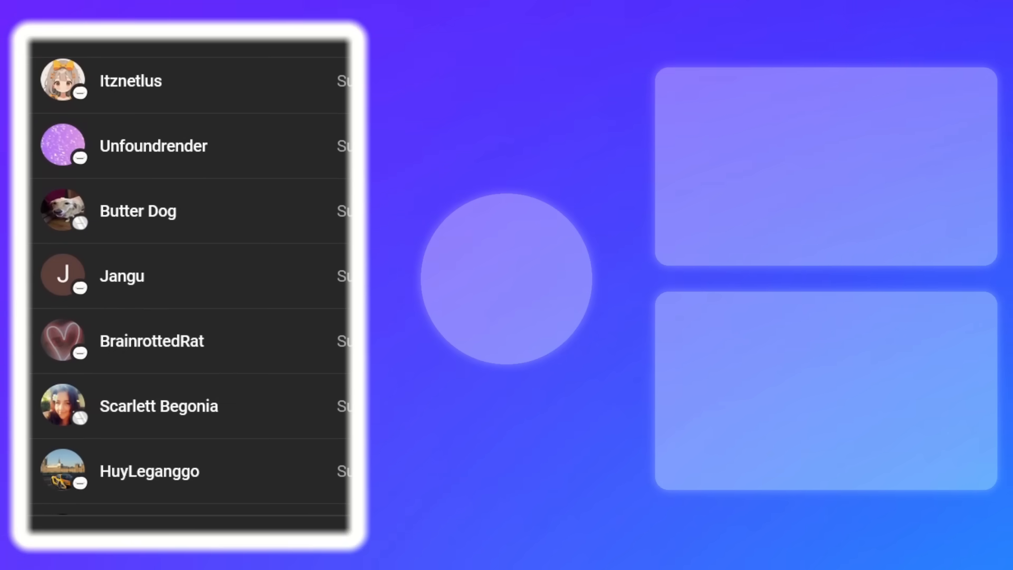
scroll(down, 3)
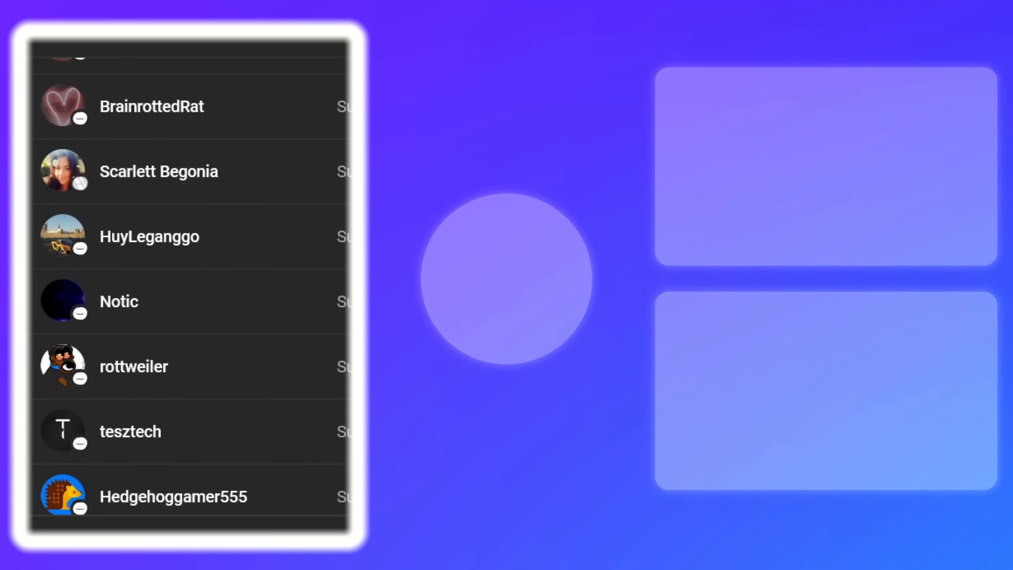
scroll(down, 3)
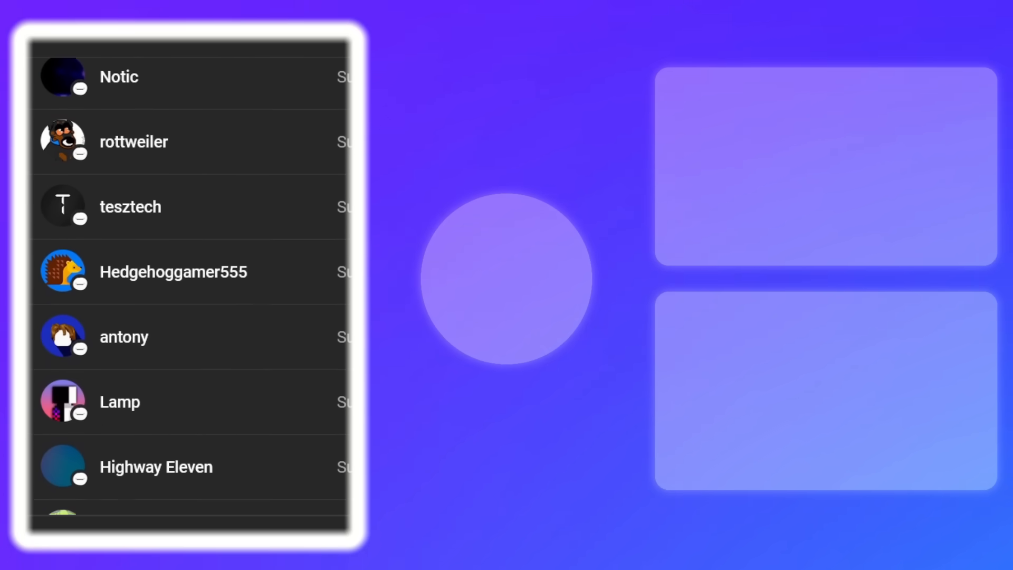
scroll(down, 3)
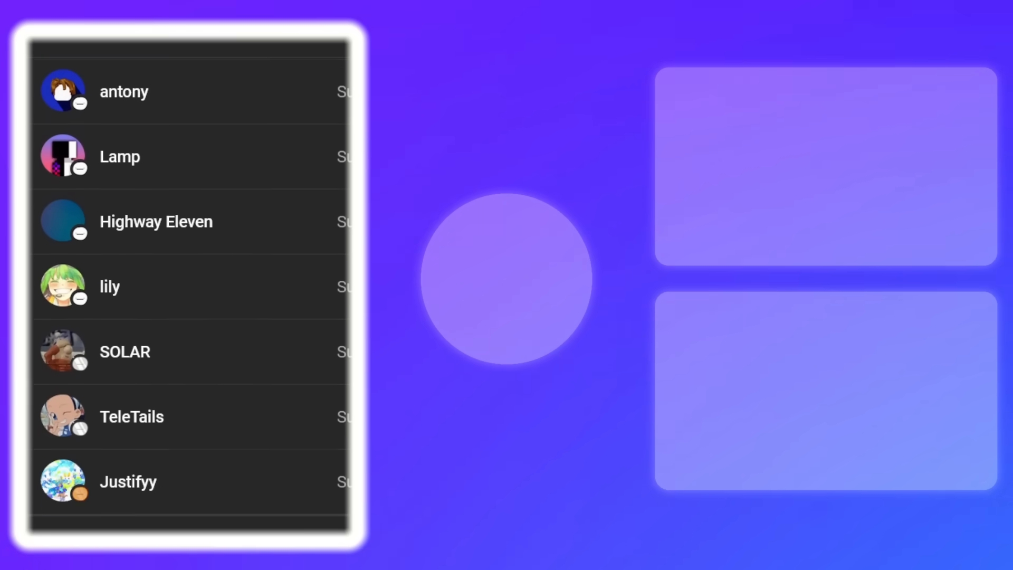
scroll(down, 3)
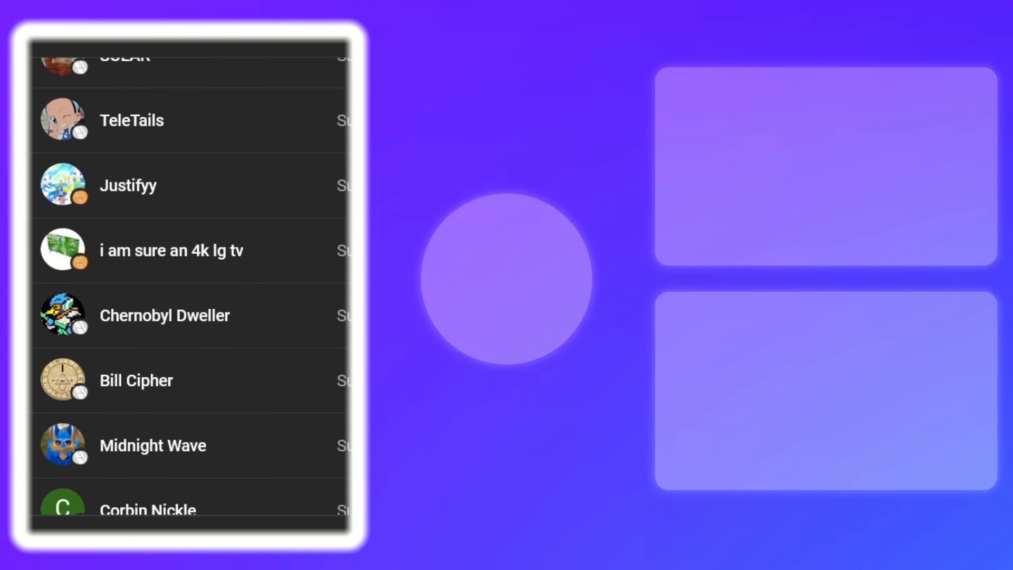
scroll(down, 3)
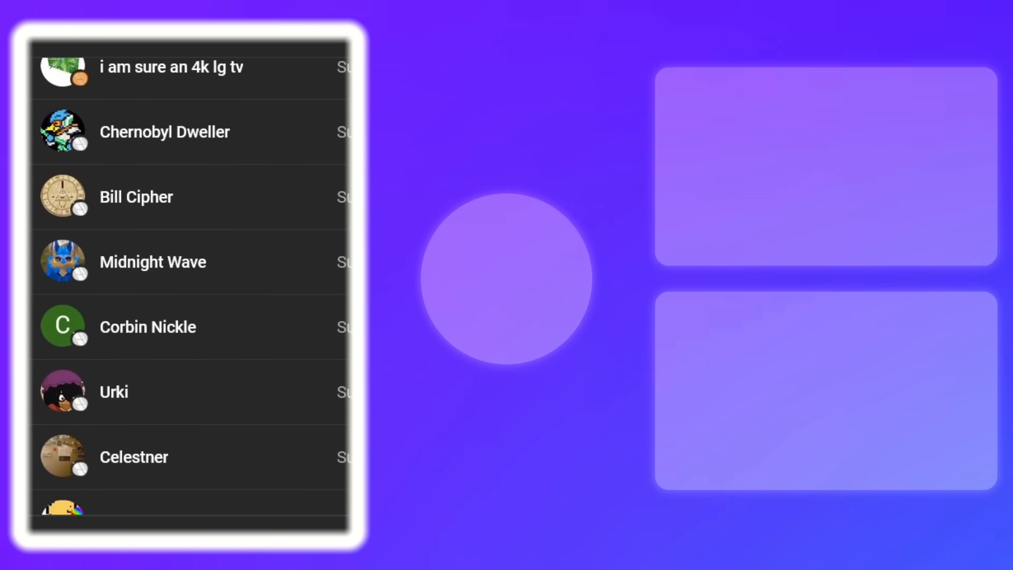
scroll(down, 3)
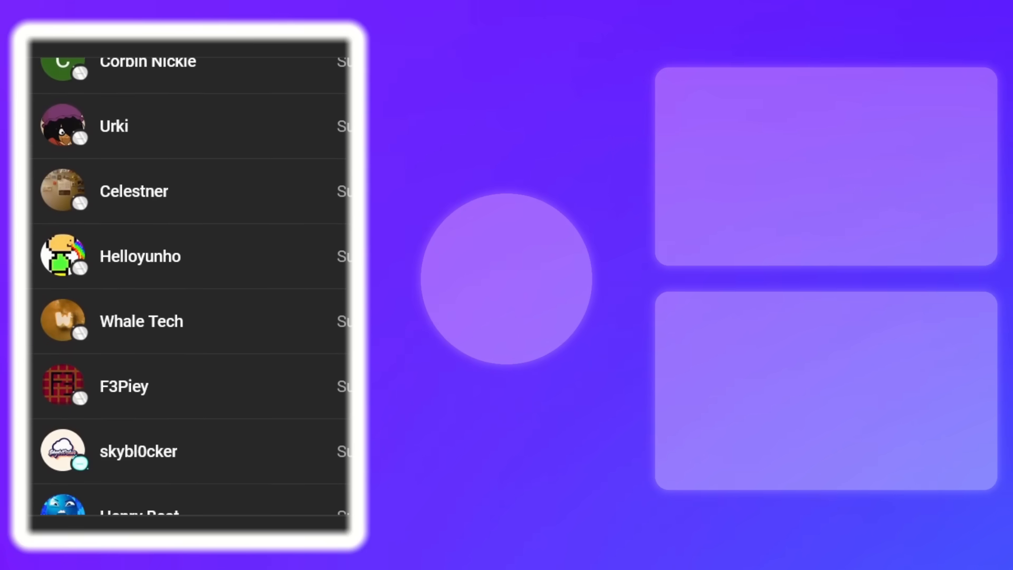
scroll(down, 3)
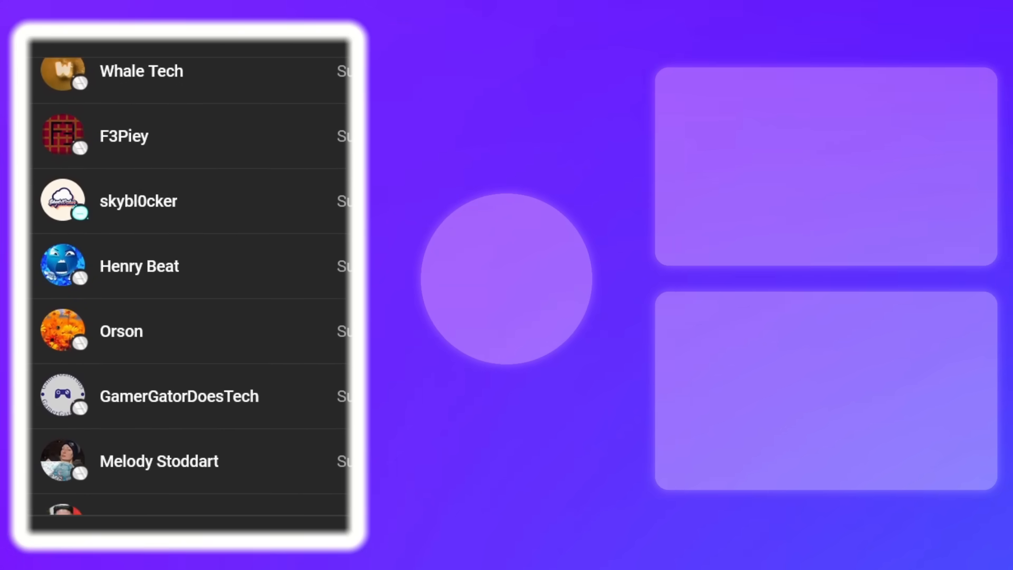
scroll(down, 3)
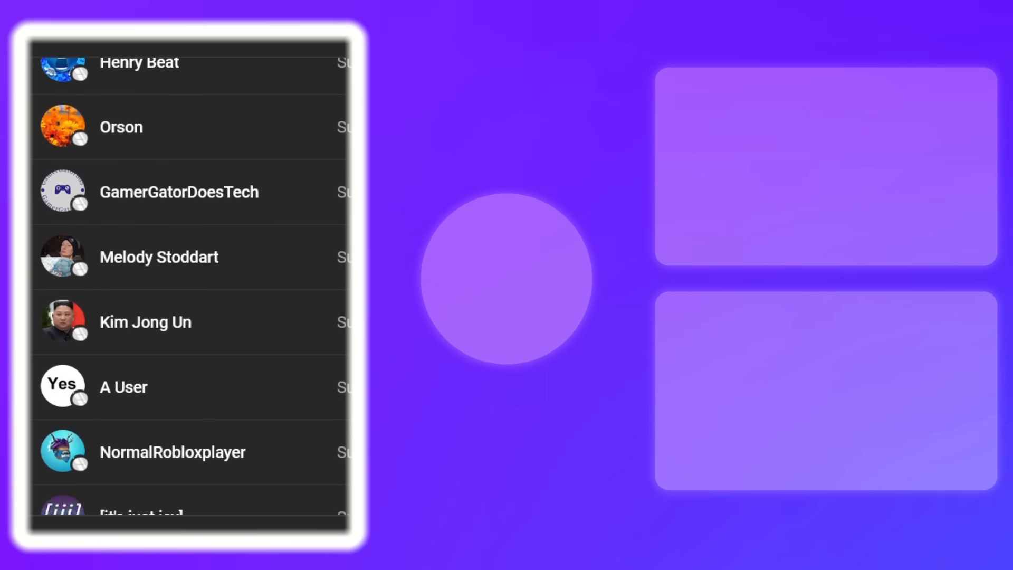
scroll(down, 3)
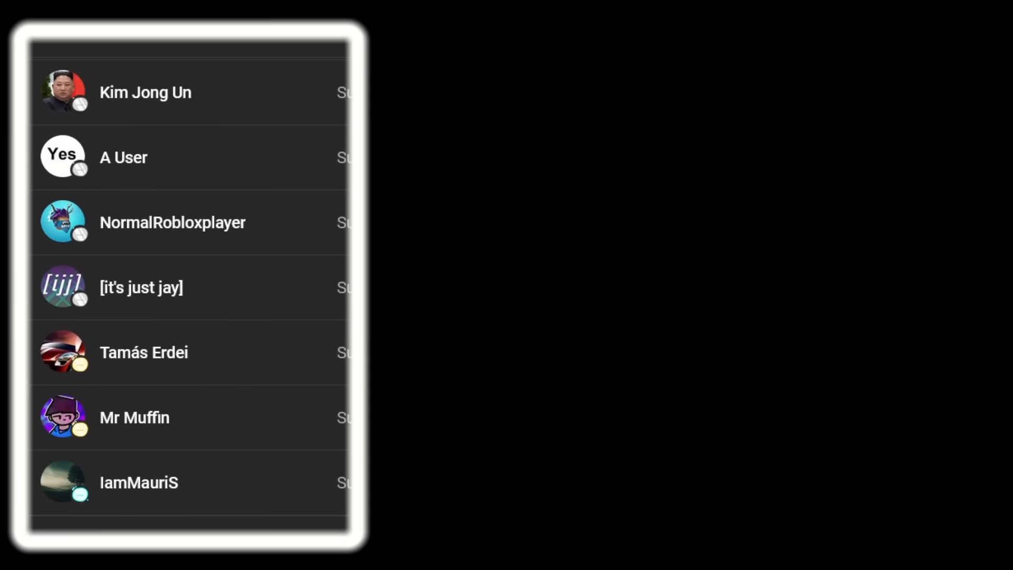